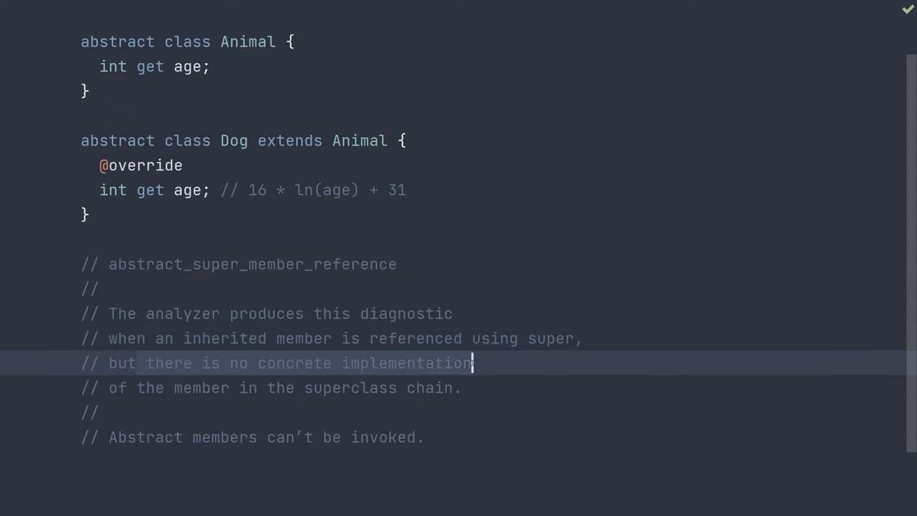
# Make Dog's age getter an arrow body returning (16 * log(super.age)).floor().
pyautogui.press('Down')
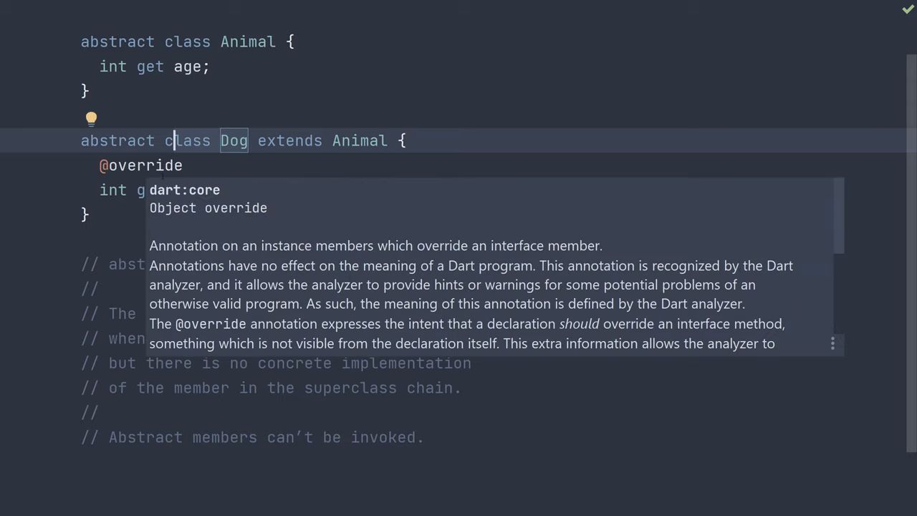
pyautogui.moveTo(327, 262)
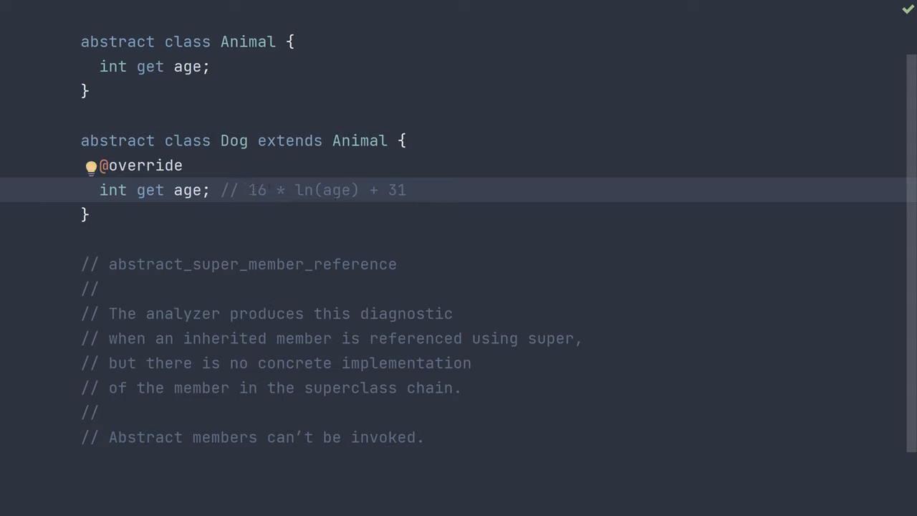
pyautogui.click(332, 190)
pyautogui.write(' => ')
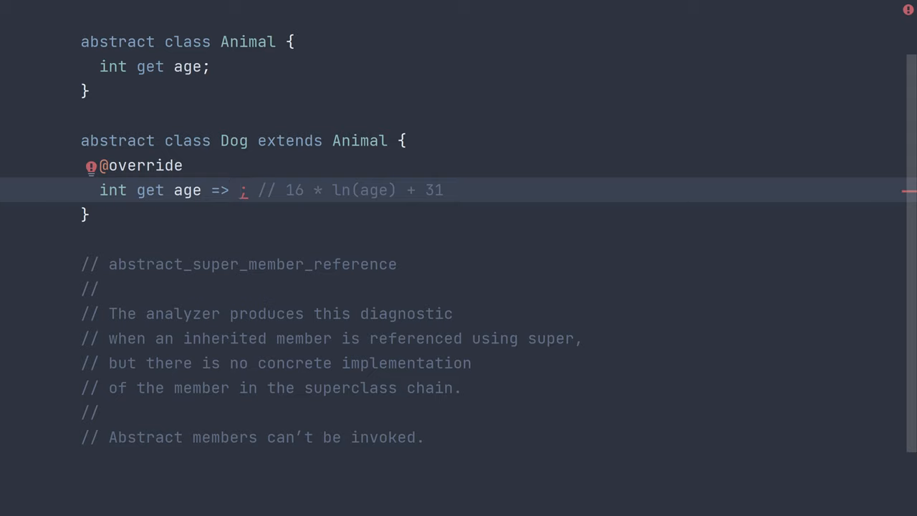
pyautogui.write('(16 * log(super.age)).floor()')
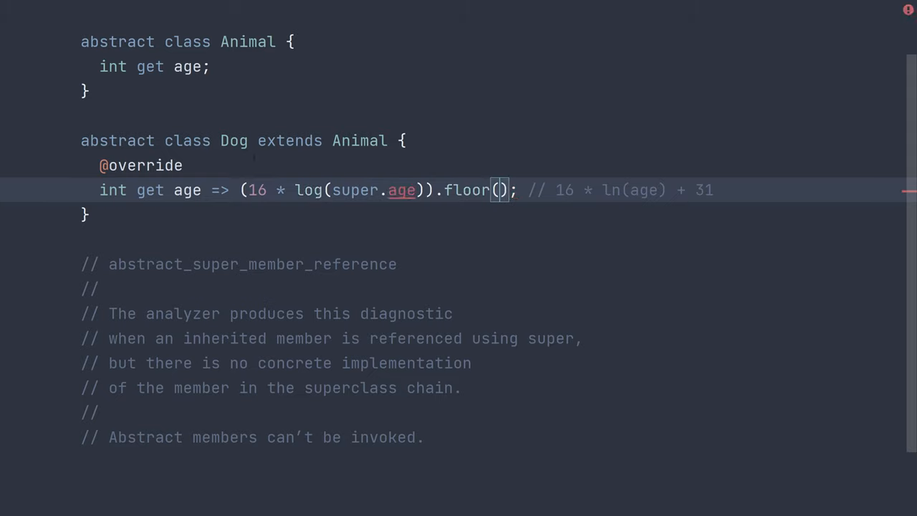
pyautogui.moveTo(401, 190)
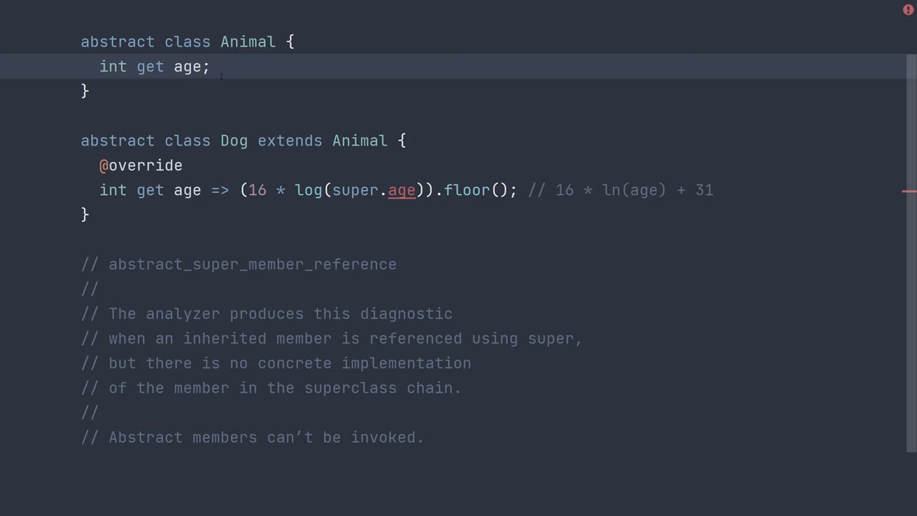
# Replace the semicolon after Animal's age getter with an arrow body returning 3.
pyautogui.press('Backspace')
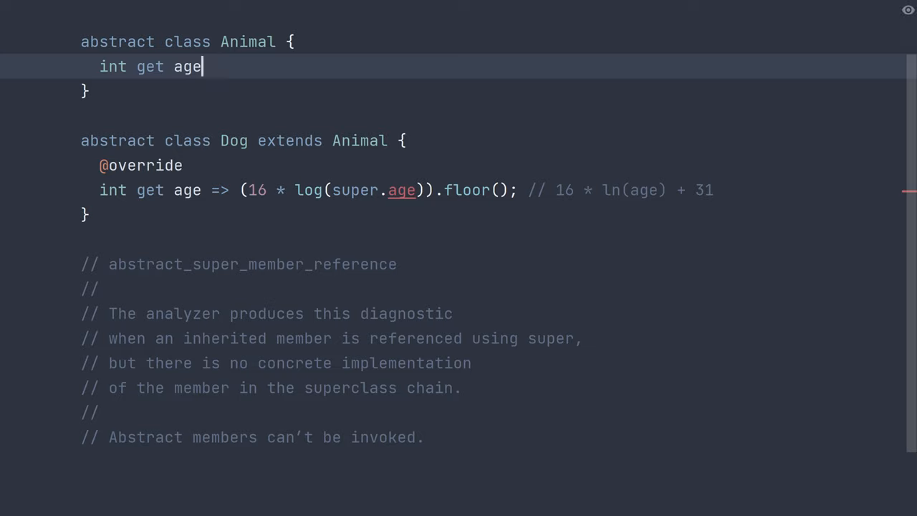
pyautogui.write('=> 3;')
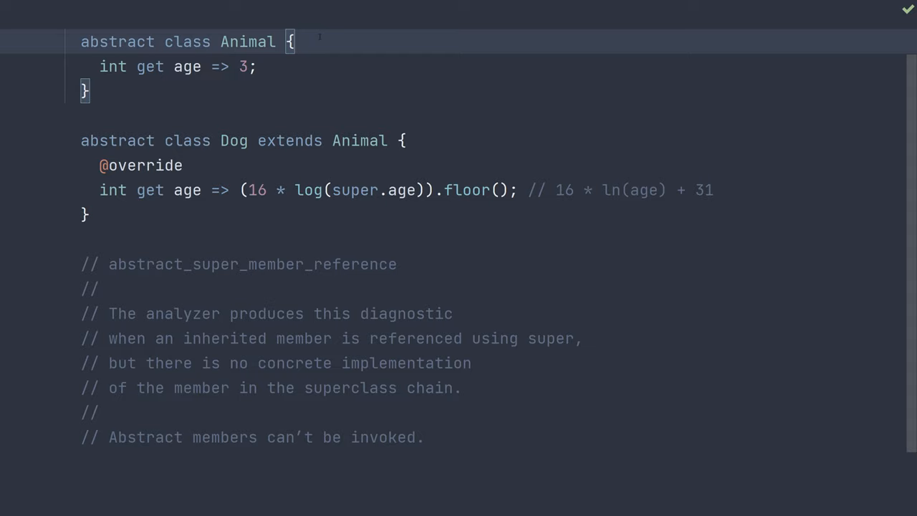
# Add an int _age field and an Animal(this._age) constructor to Animal.
pyautogui.press('Enter')
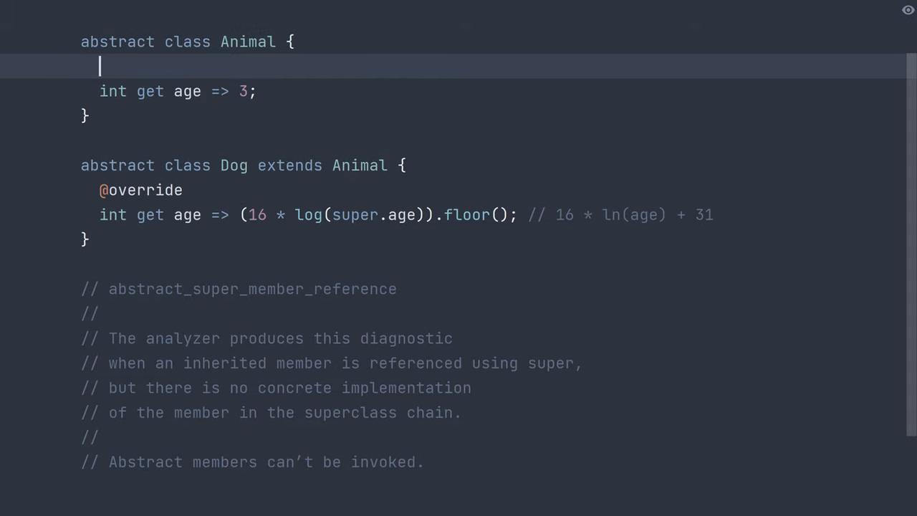
pyautogui.write('int _age;')
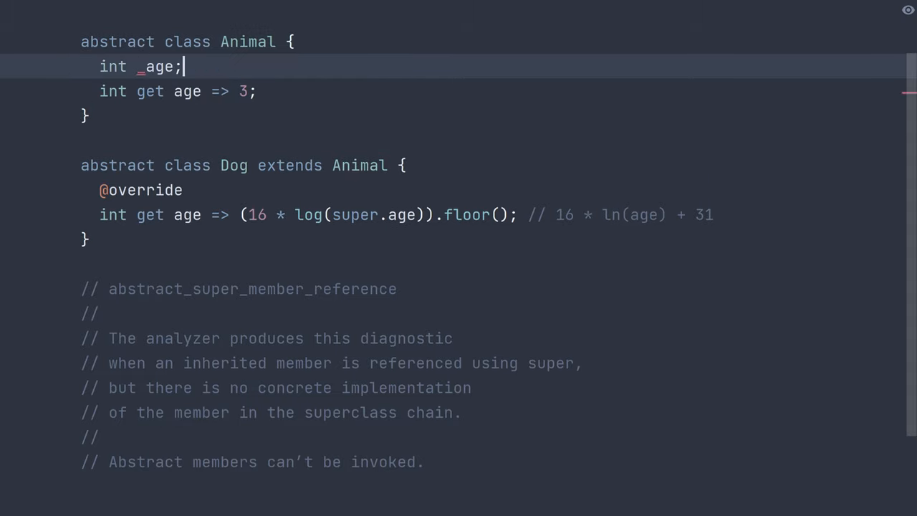
pyautogui.write('Animal(this')
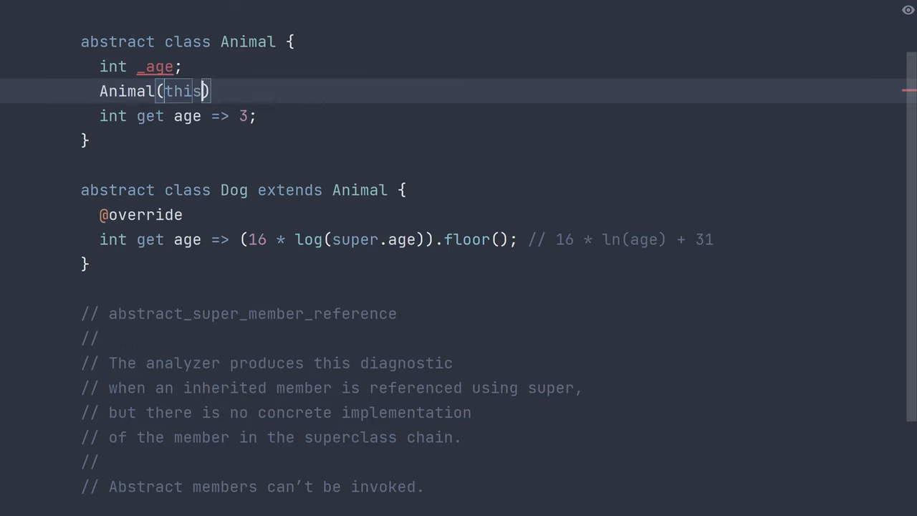
pyautogui.write('._age);')
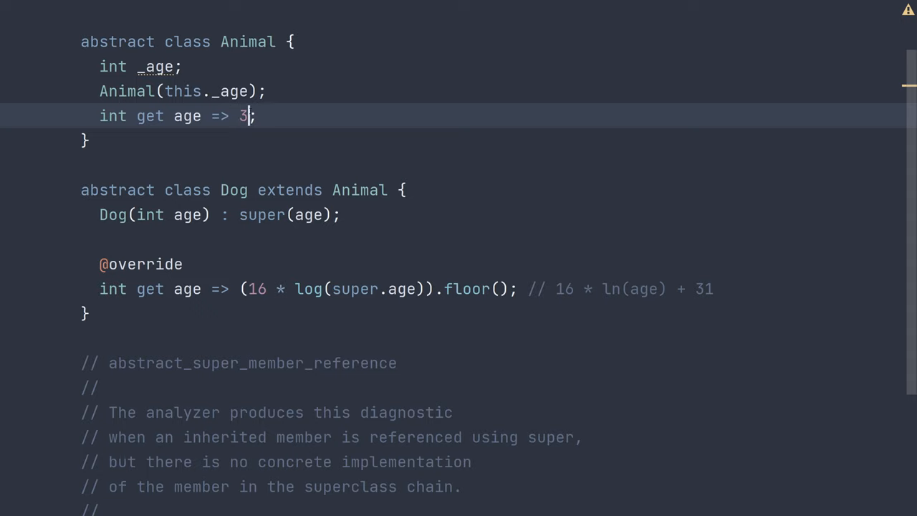
# Make Animal's age getter return _age via code completion.
pyautogui.write('_a')
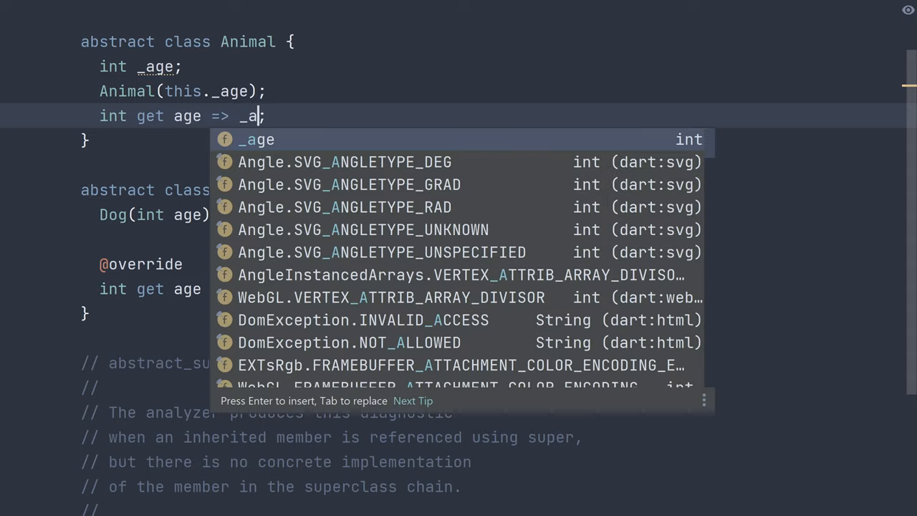
pyautogui.press('Enter')
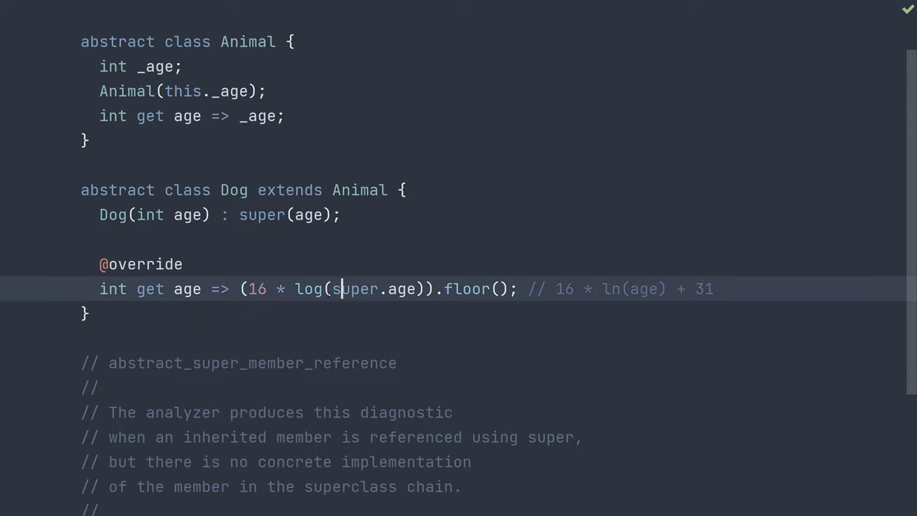
pyautogui.moveTo(354, 289)
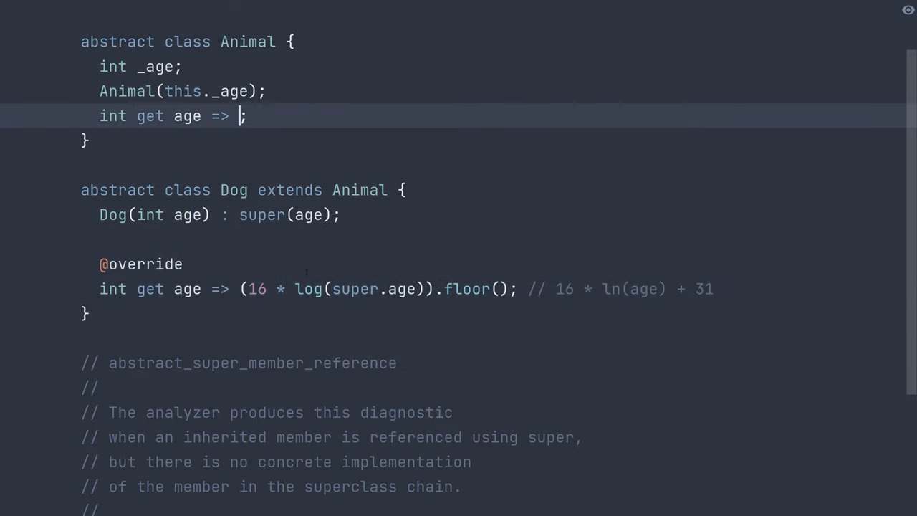
# Undo back to an abstract int get age; in Animal, restoring Dog's getter body.
pyautogui.write('3')
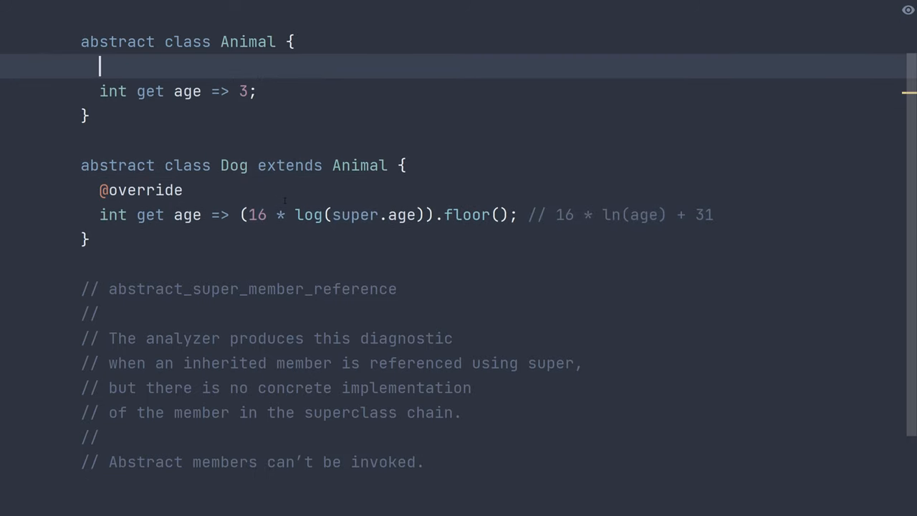
pyautogui.write('int get age;')
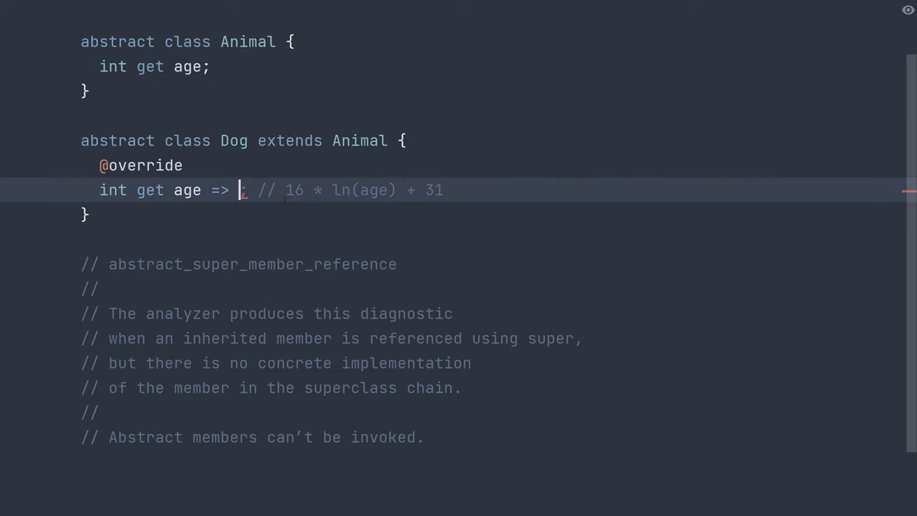
pyautogui.write('(16 * log(super.age)).floor()')
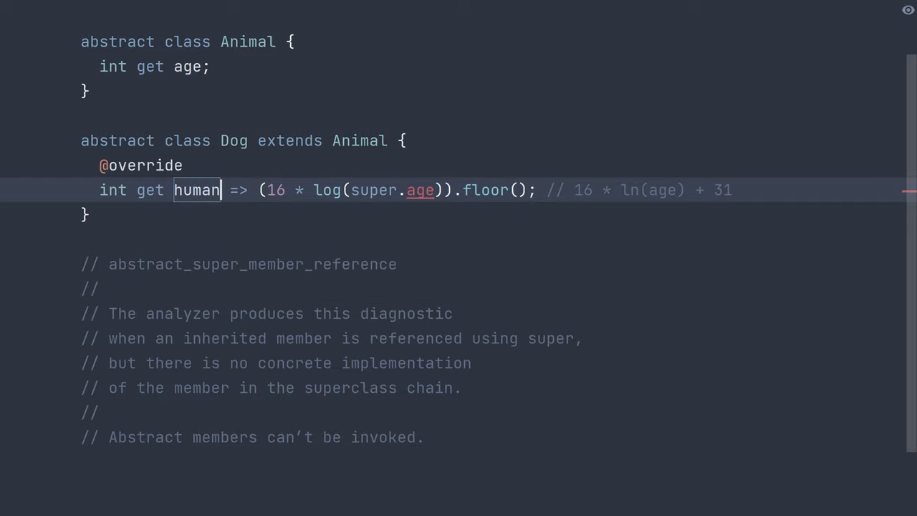
# Rename Dog's getter to humanYears, then begin typing class Boxe after Dog.
pyautogui.write('Years')
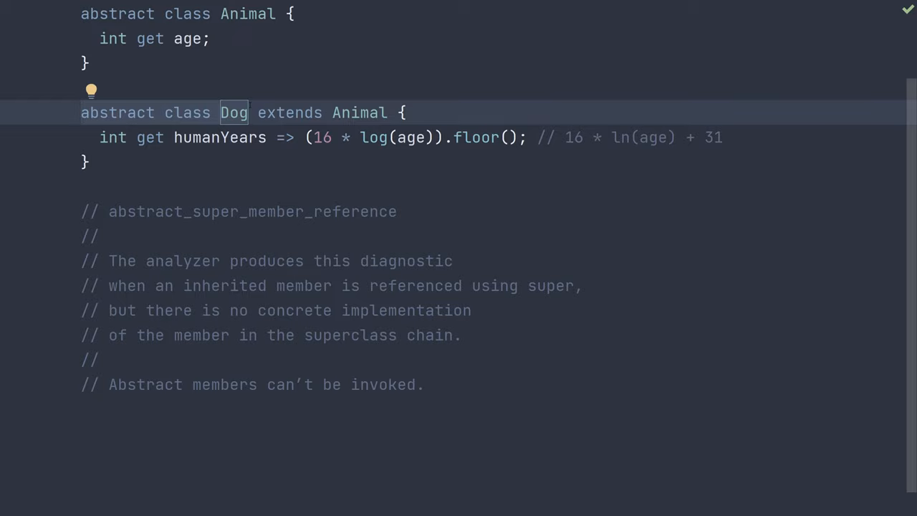
pyautogui.click(84, 162)
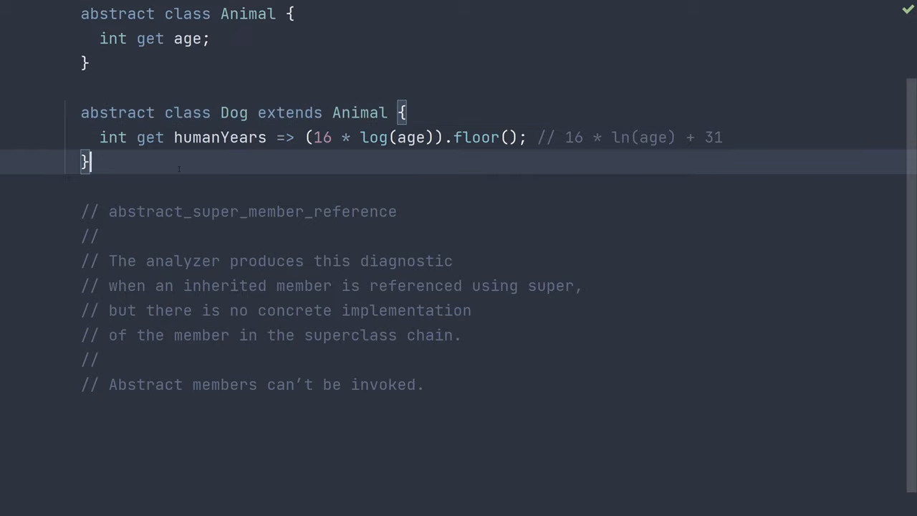
pyautogui.write('class Boxe')
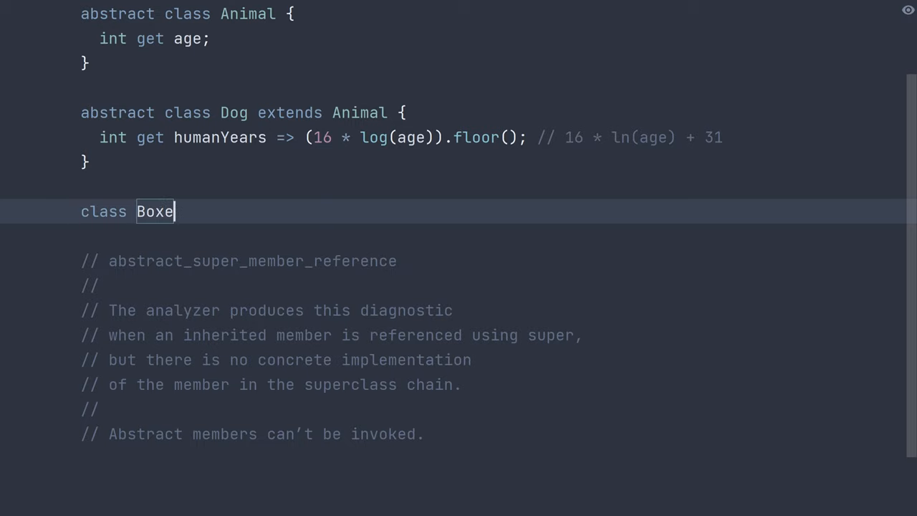
# Complete the declaration as class Boxer extends Dog.
pyautogui.write('r extends Dog {')
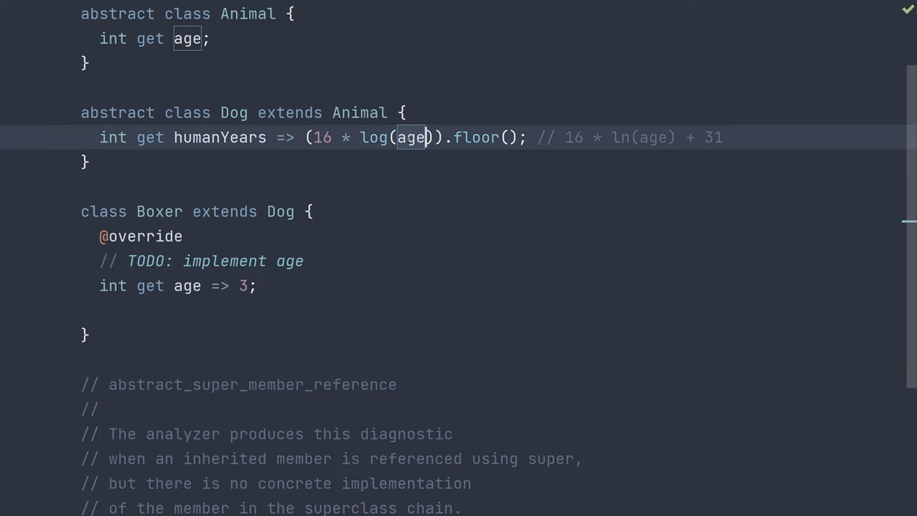
pyautogui.moveTo(411, 137)
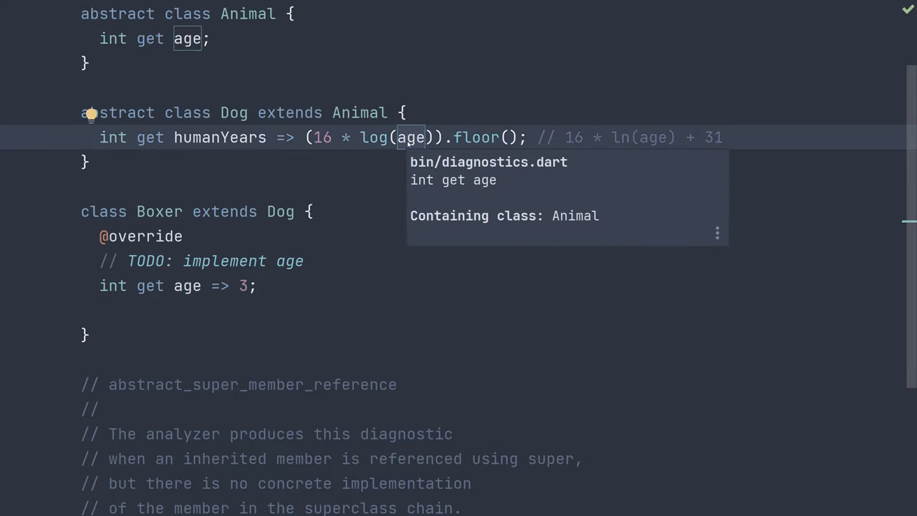